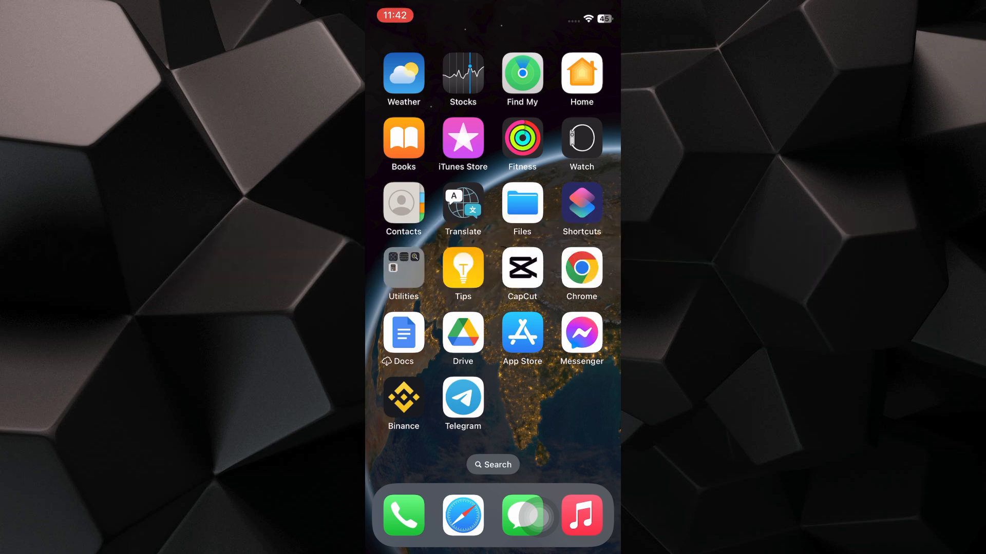
Launch Binance, glance at account info, and browse the full Services list
{"action": "left_click", "coordinate": [403, 400]}
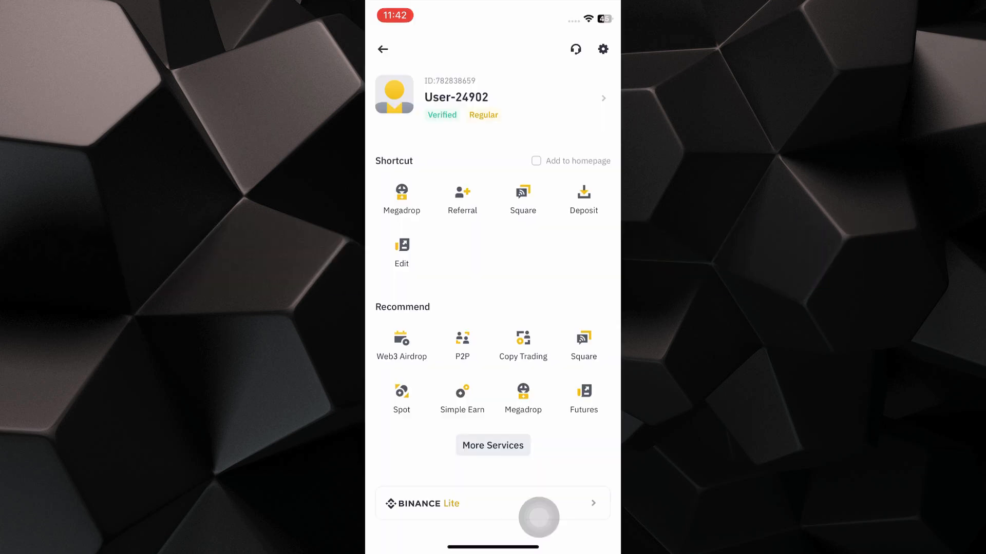
{"action": "left_click", "coordinate": [492, 97]}
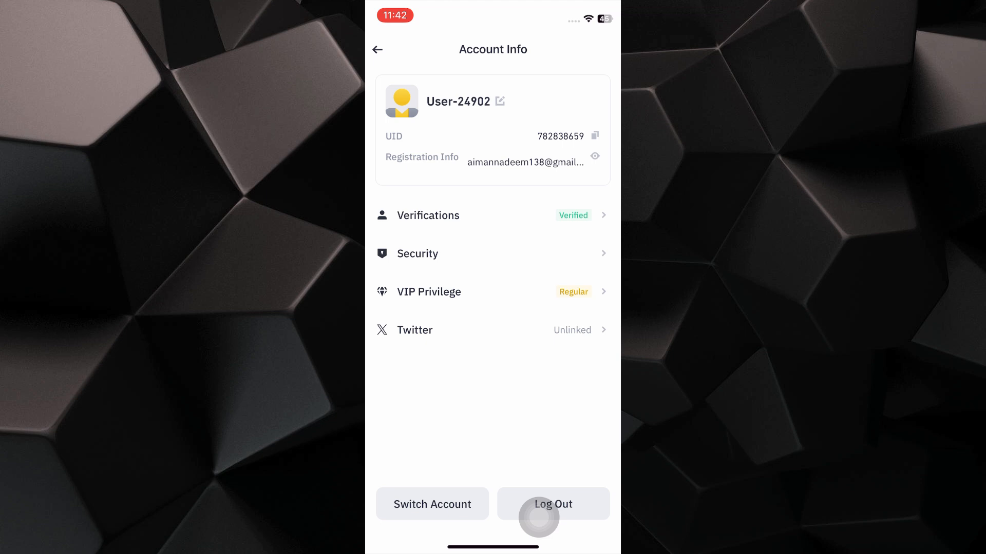
{"action": "left_click", "coordinate": [378, 49]}
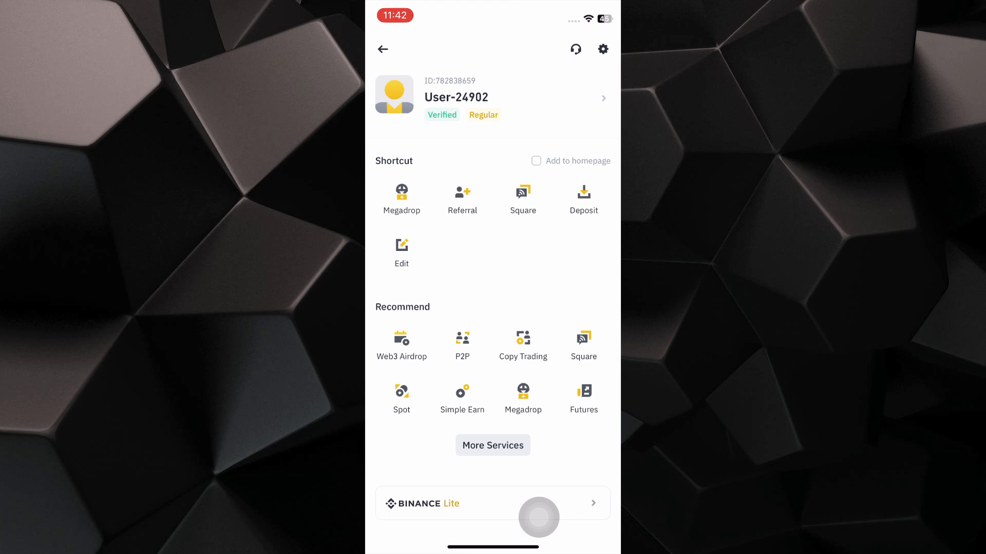
{"action": "left_click", "coordinate": [492, 445]}
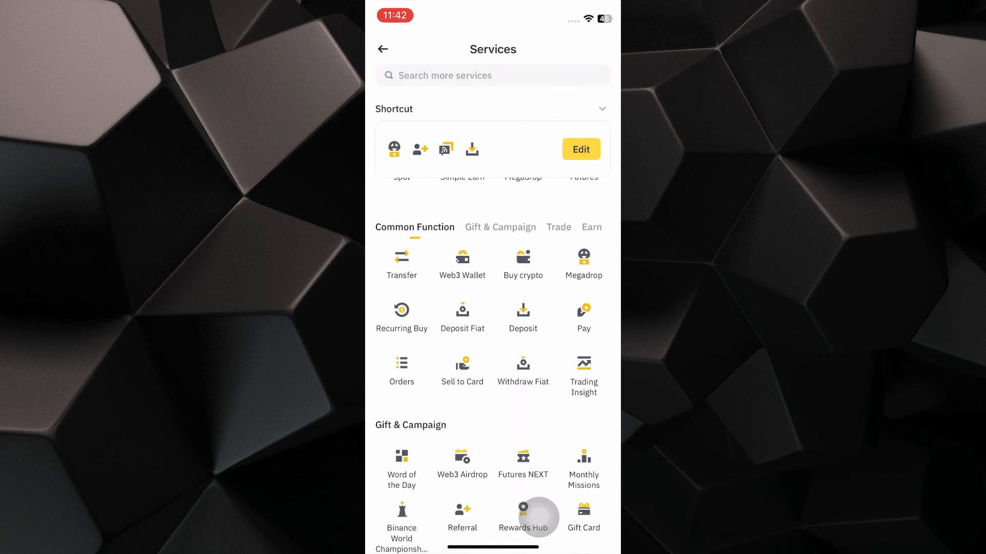
{"action": "scroll", "scroll_direction": "down", "scroll_amount": 3}
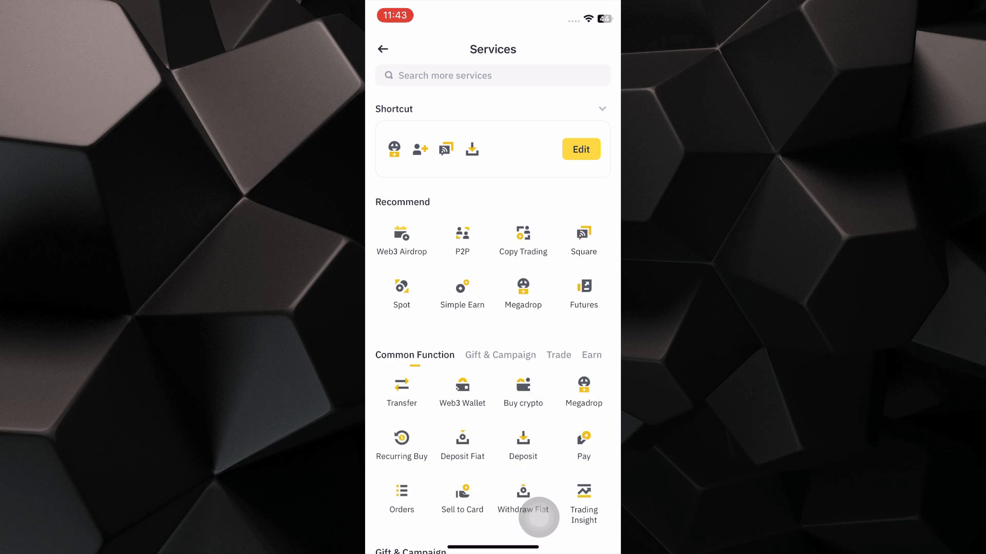
Search services for 'pay', open Pay, and dismiss the QR tip and Red Packet pop-ups
{"action": "left_click", "coordinate": [492, 74]}
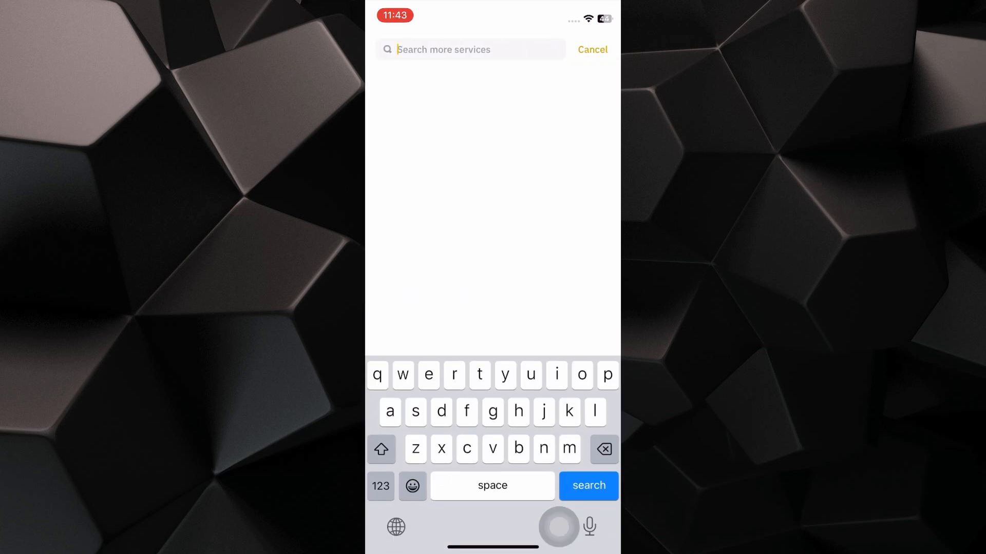
{"action": "type", "text": "pay"}
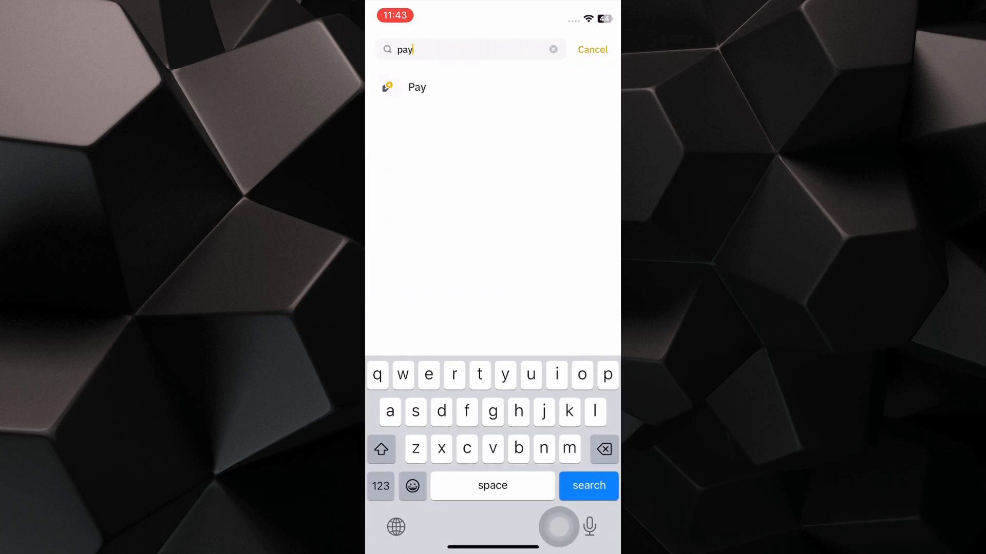
{"action": "left_click", "coordinate": [417, 88]}
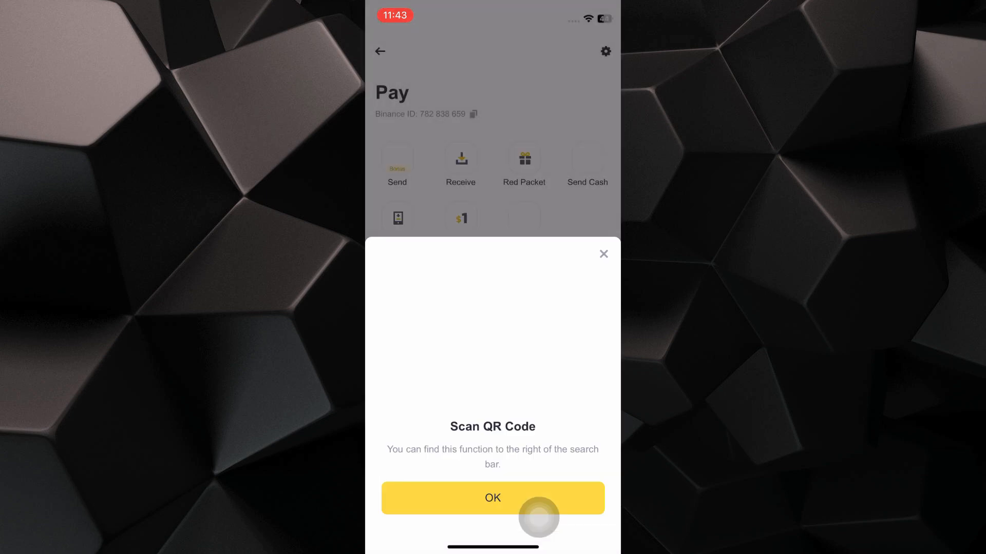
{"action": "left_click", "coordinate": [492, 497]}
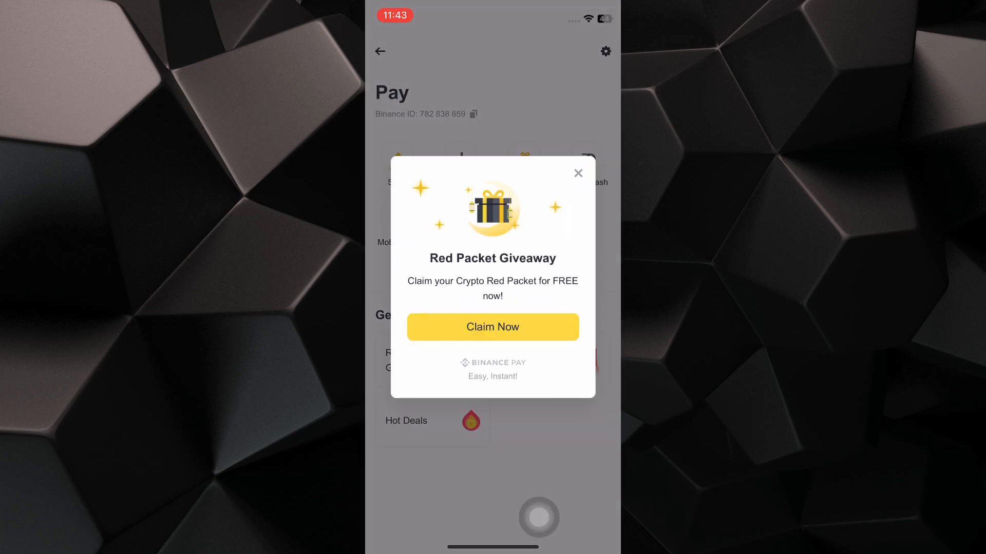
{"action": "left_click", "coordinate": [577, 173]}
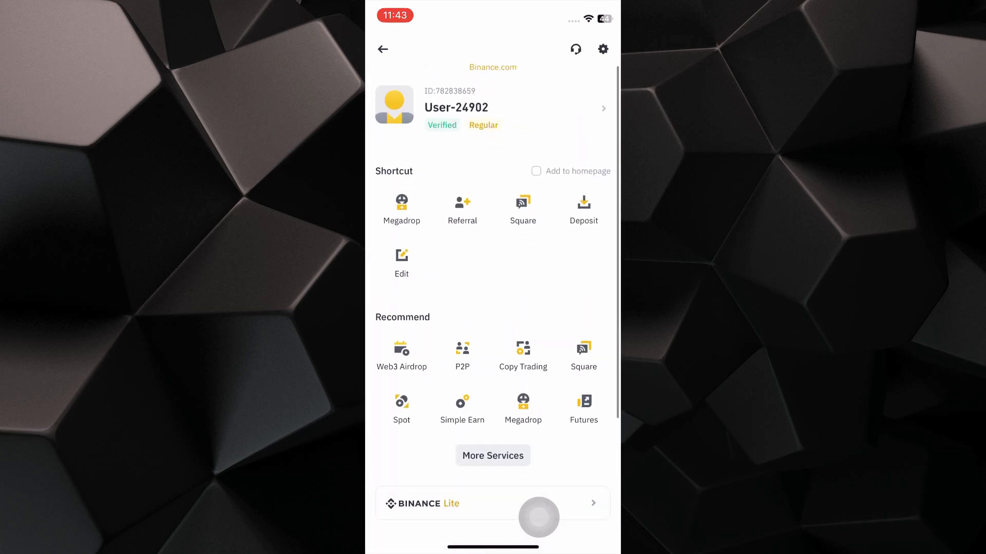
Go to Settings > Payment Methods and review the P2P and cash payment options
{"action": "left_click", "coordinate": [602, 49]}
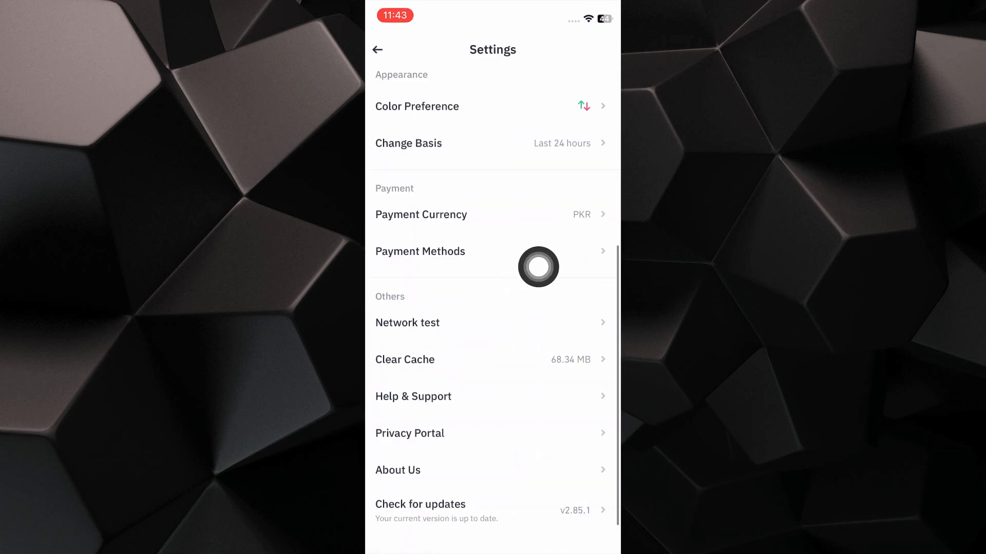
{"action": "left_click", "coordinate": [420, 251]}
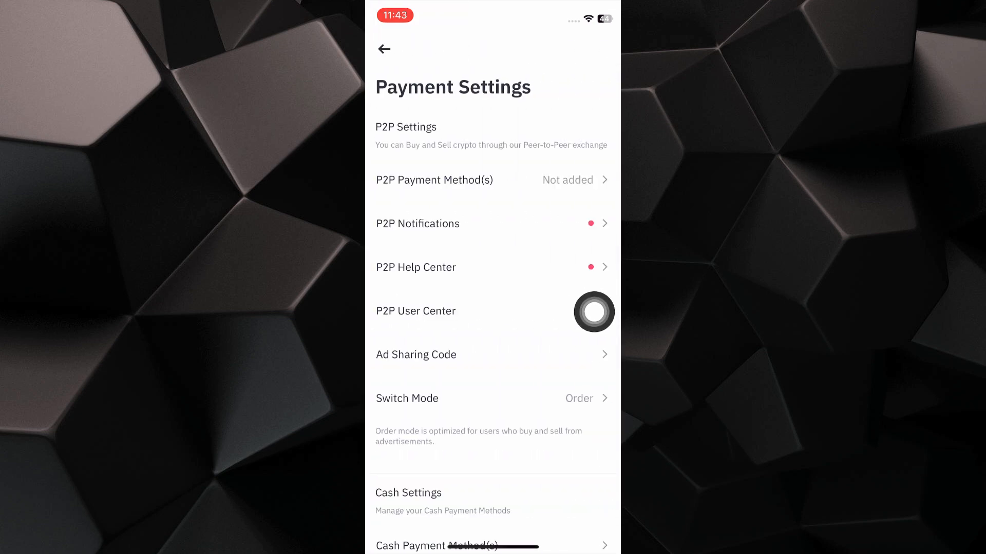
{"action": "scroll", "scroll_direction": "up", "scroll_amount": 3}
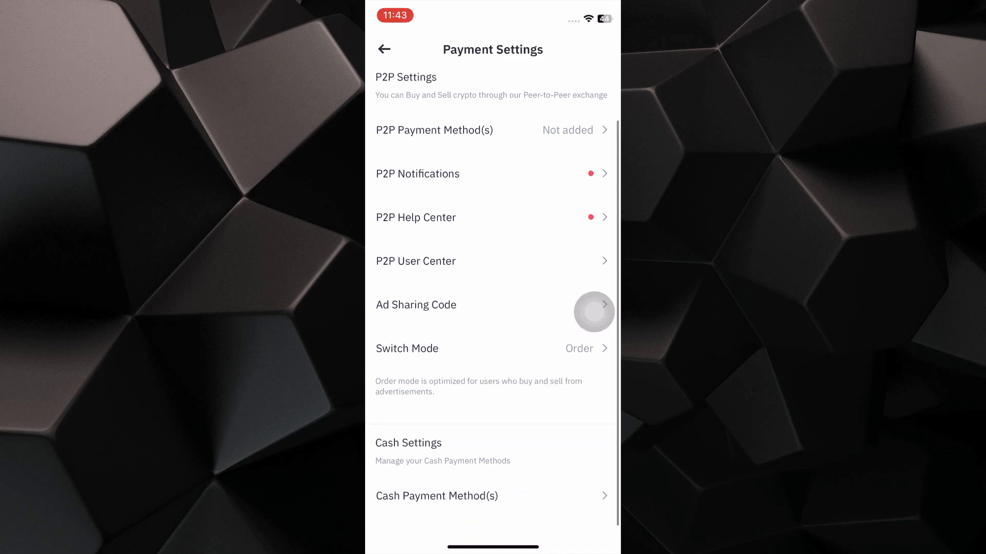
{"action": "scroll", "scroll_direction": "down", "scroll_amount": 3}
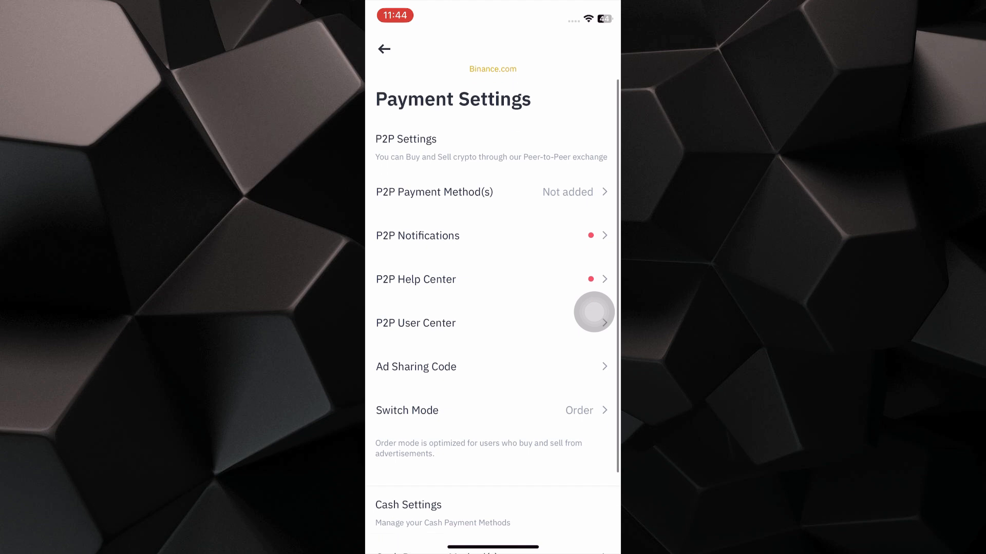
Add a new P2P payment method and choose Bank Transfer to reach its empty form
{"action": "left_click", "coordinate": [492, 192]}
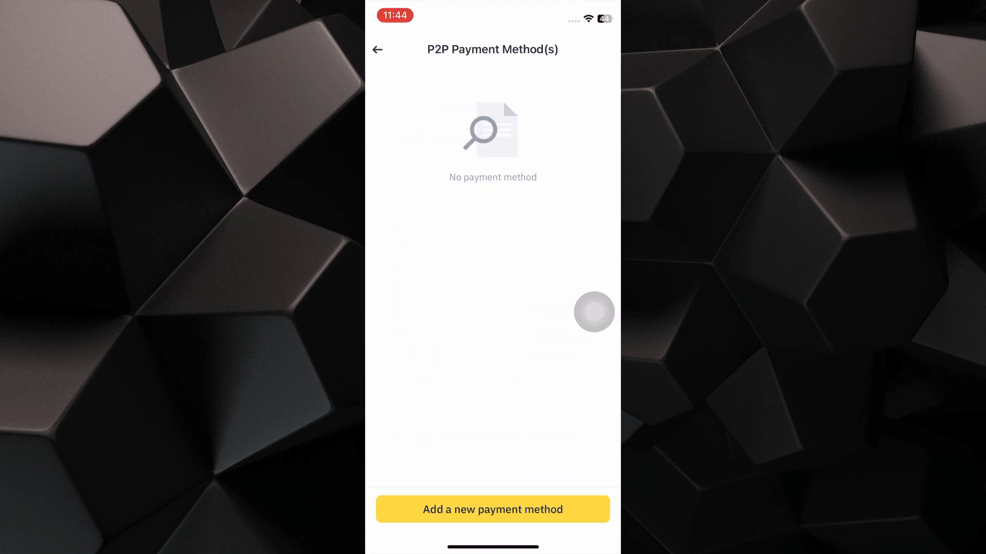
{"action": "left_click", "coordinate": [493, 509]}
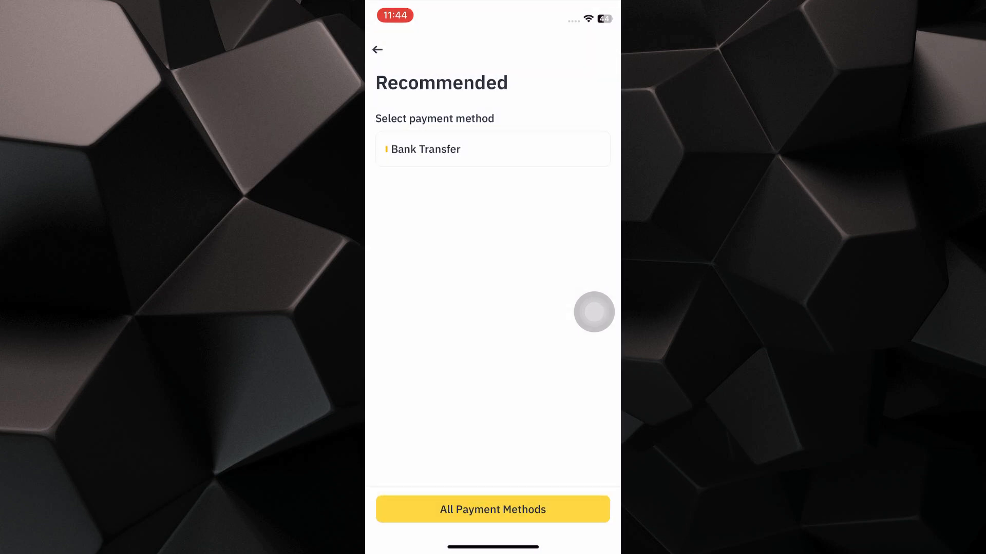
{"action": "left_click", "coordinate": [492, 149]}
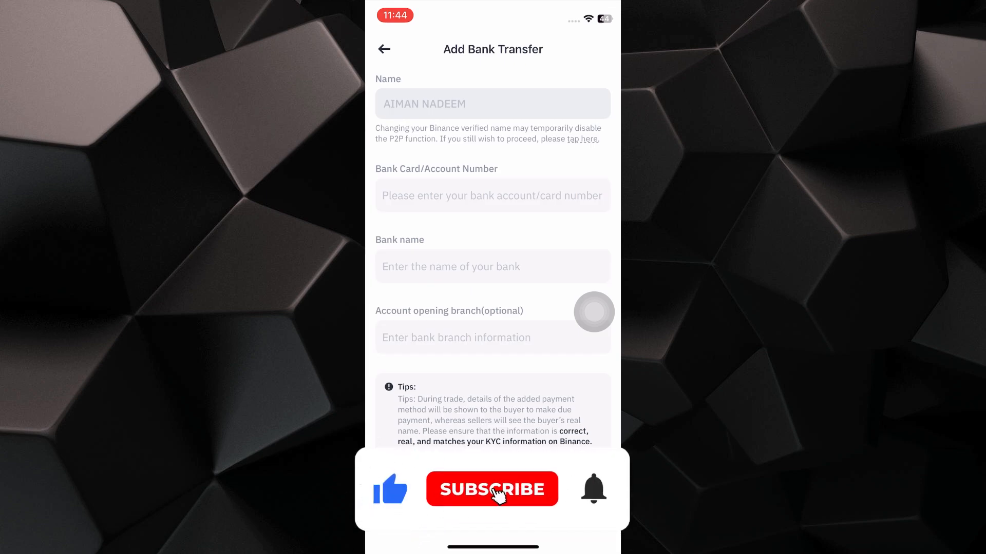
{"action": "left_click", "coordinate": [492, 489]}
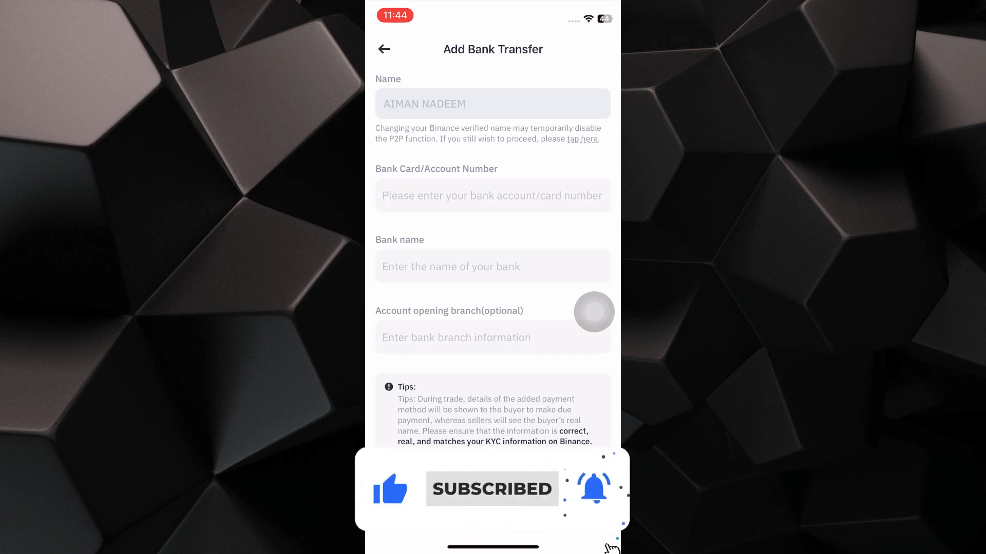